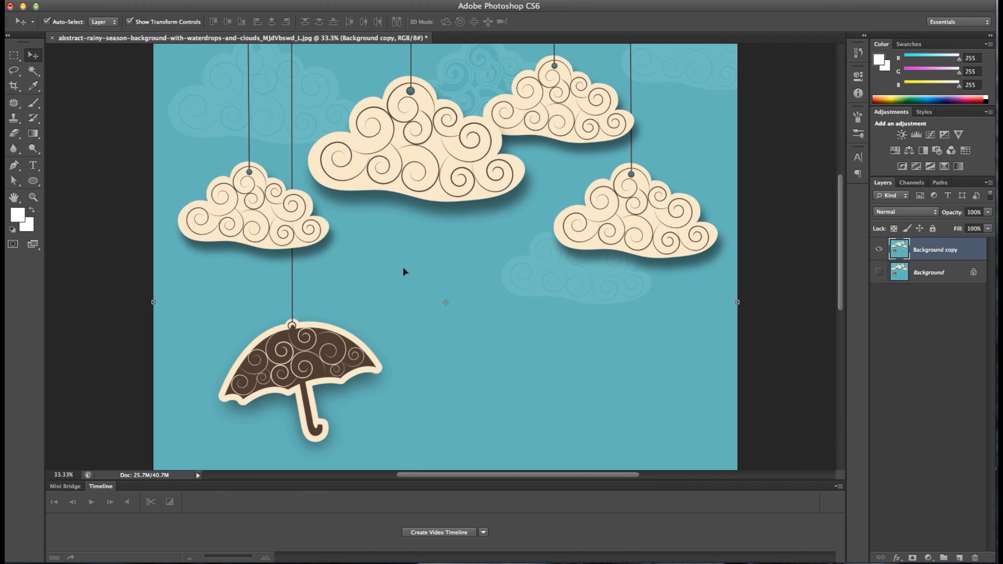
mouse_move(406, 273)
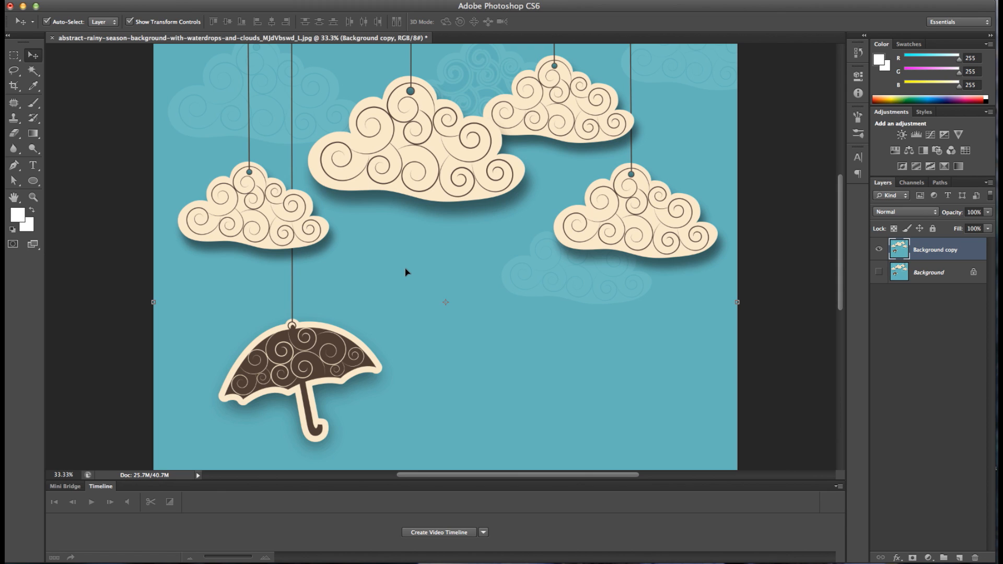
mouse_move(405, 273)
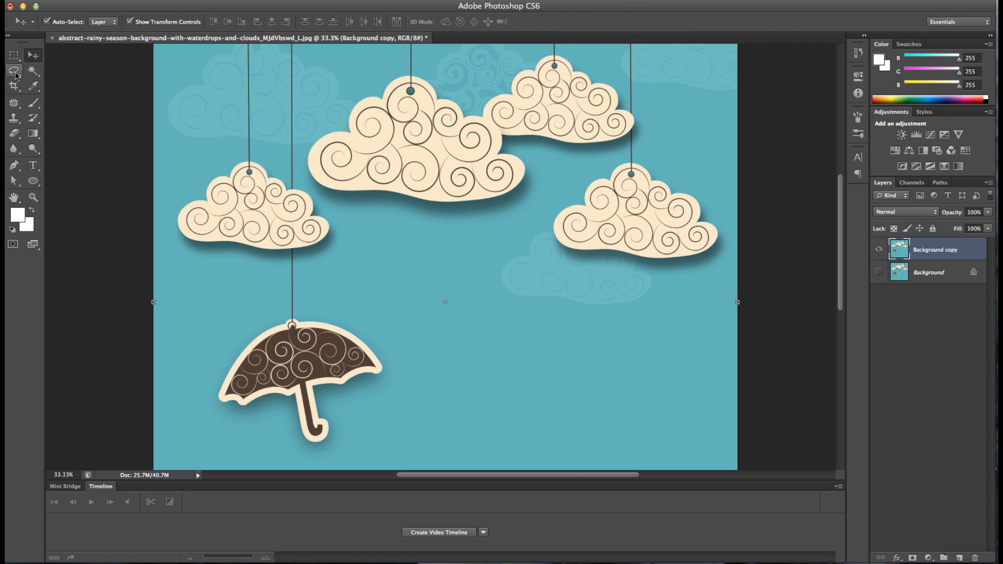
Make the plain freehand Lasso Tool active from the lasso flyout.
click(14, 70)
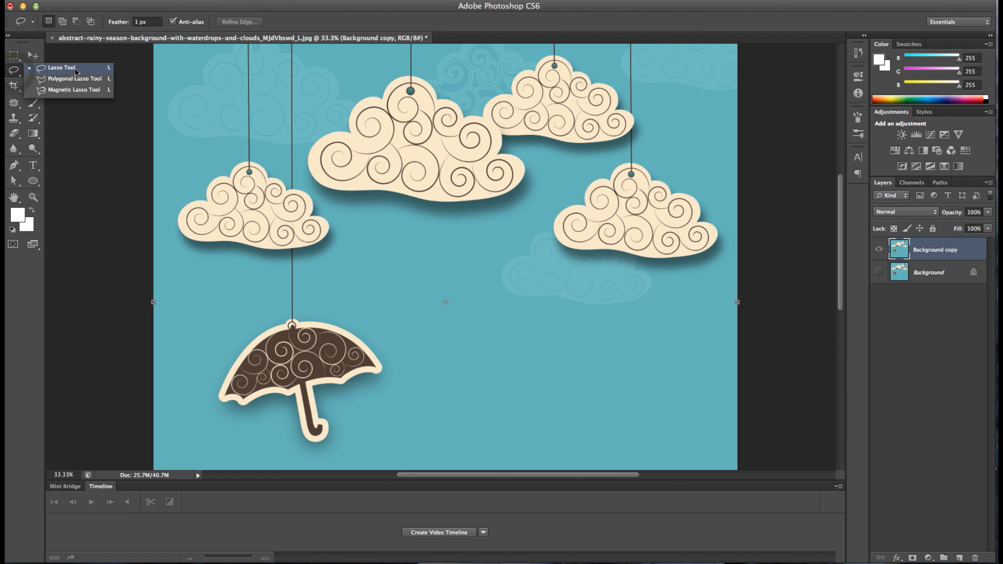
key(l)
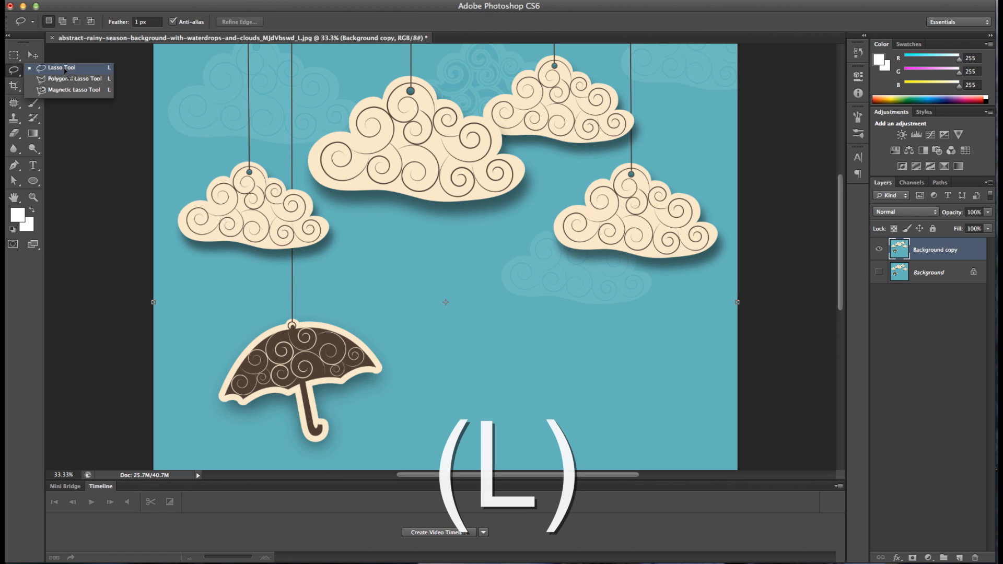
click(62, 67)
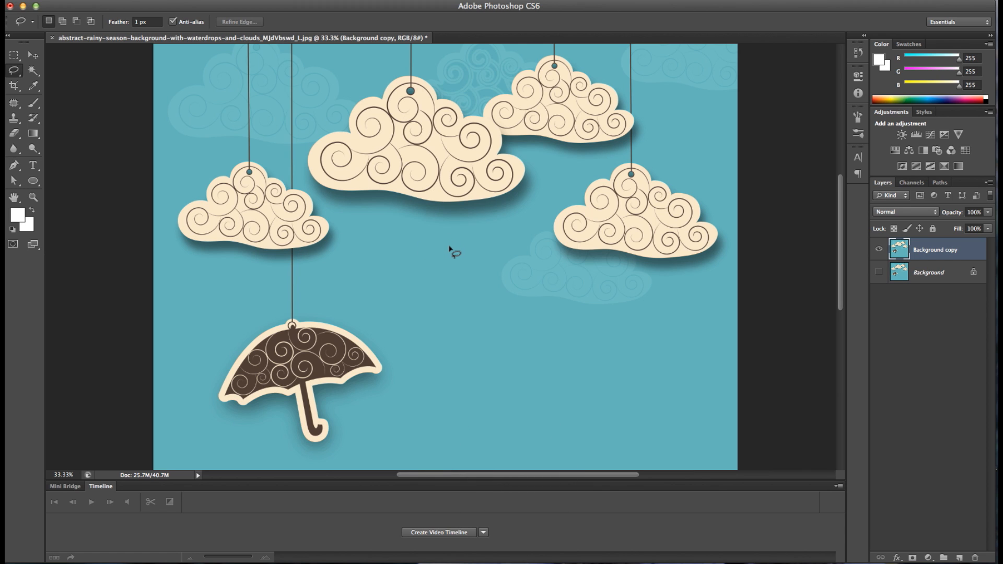
mouse_move(666, 156)
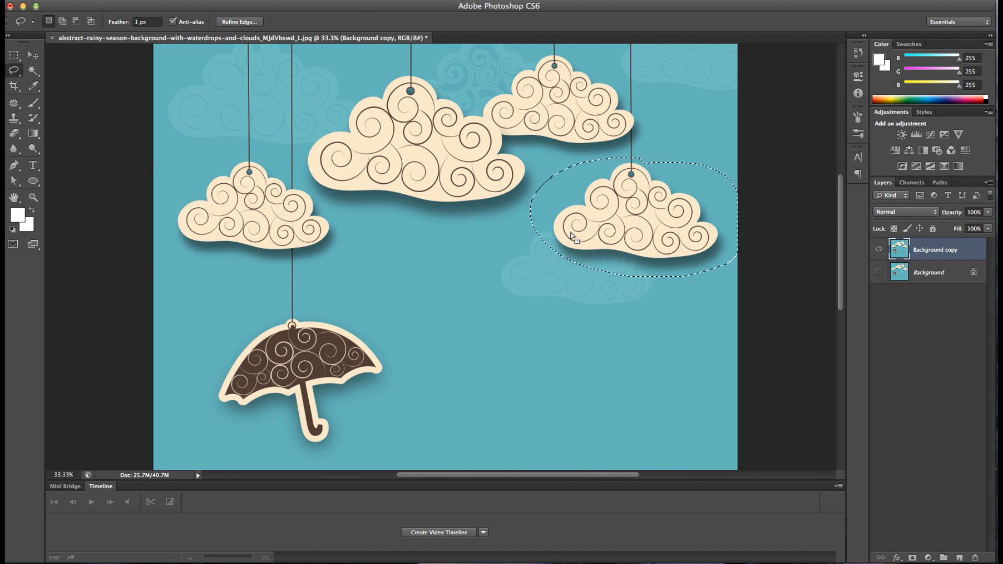
Discard the trial freehand selection drawn around the right cloud.
key(Delete)
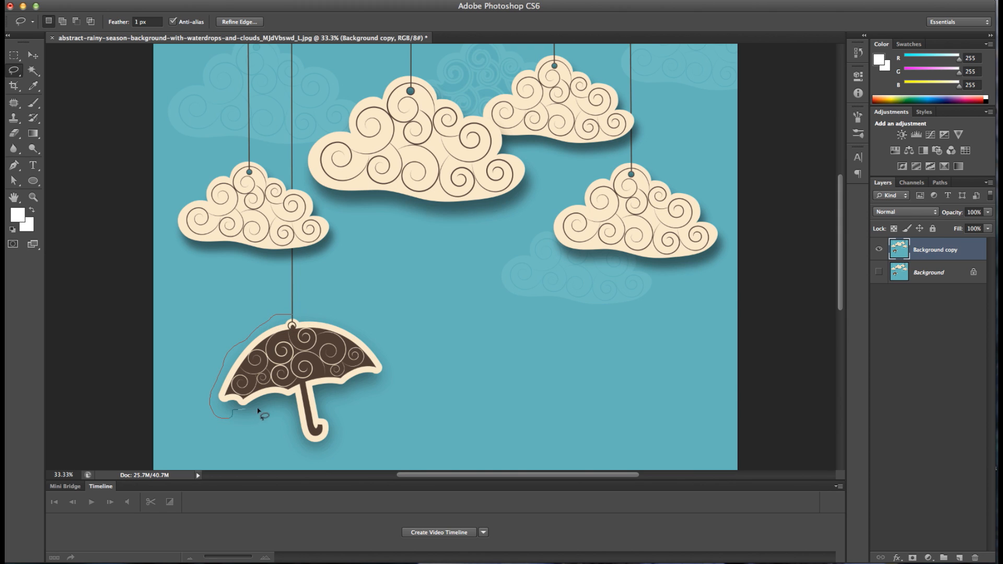
Close a loose freehand selection around the umbrella, then switch to the Magnetic Lasso Tool.
drag(259, 412, 335, 397)
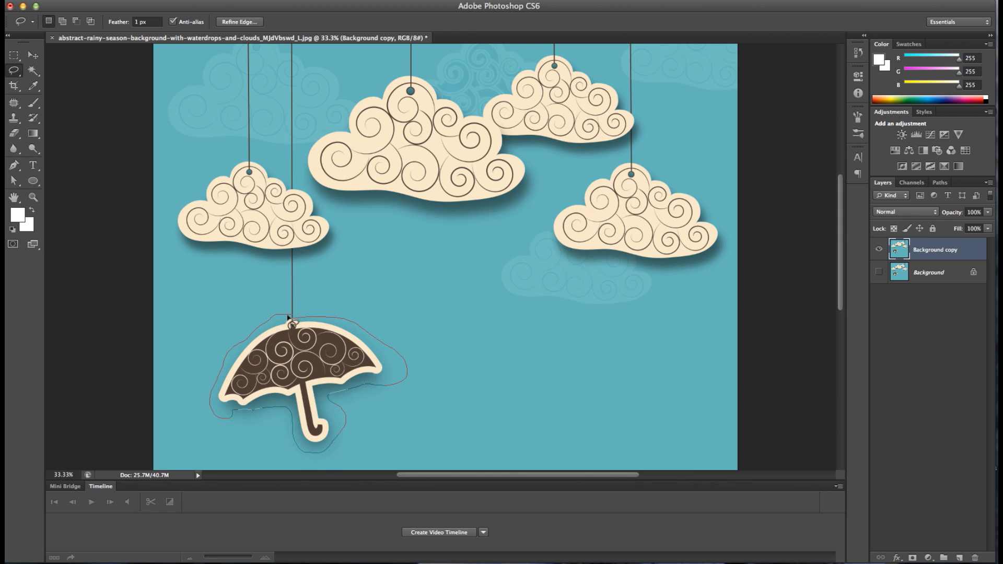
click(289, 321)
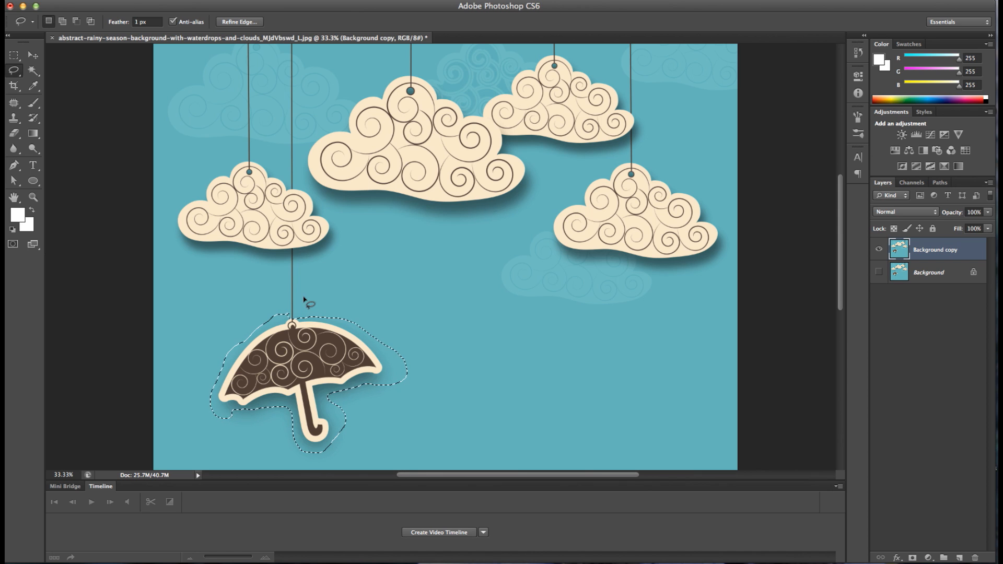
click(13, 70)
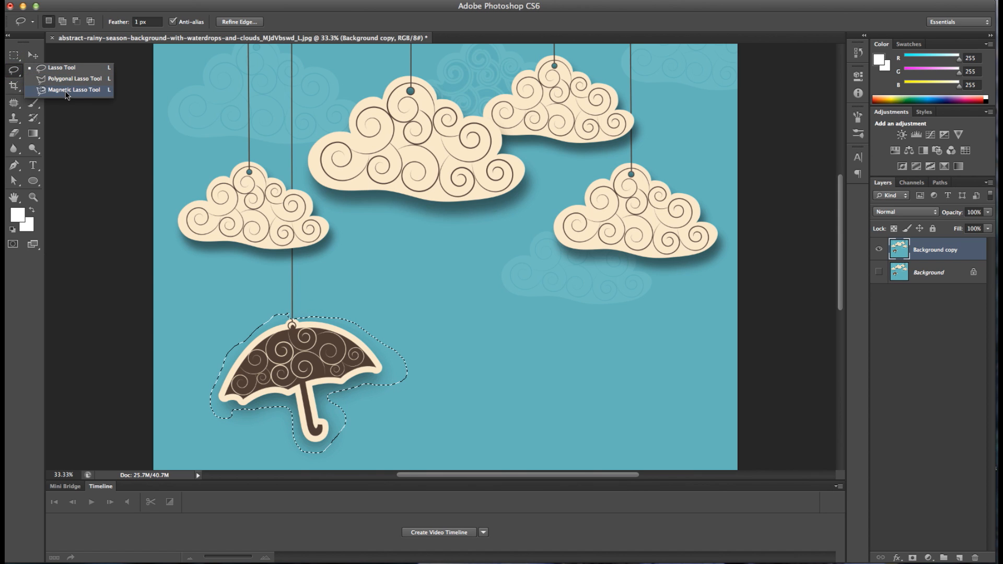
click(73, 90)
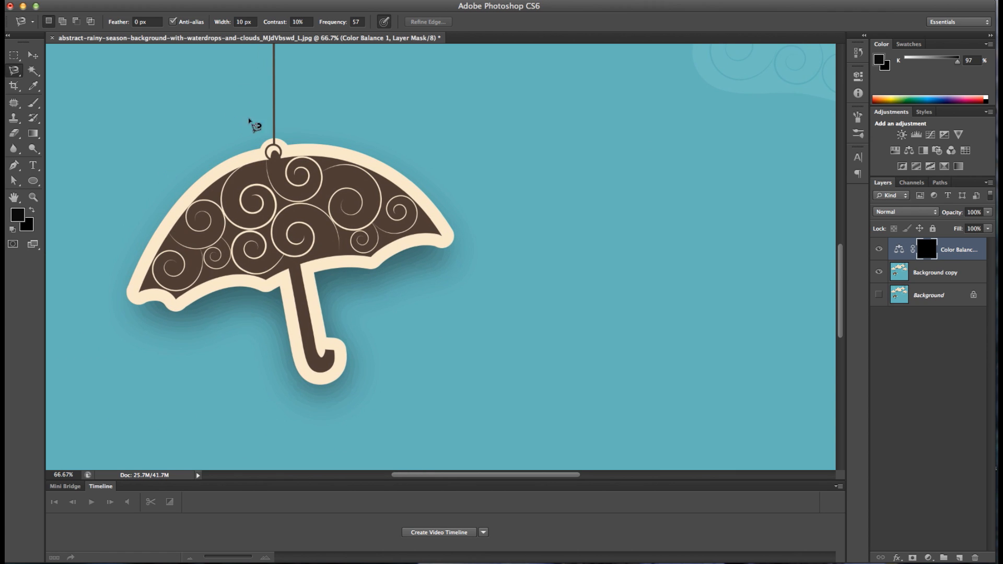
mouse_move(276, 144)
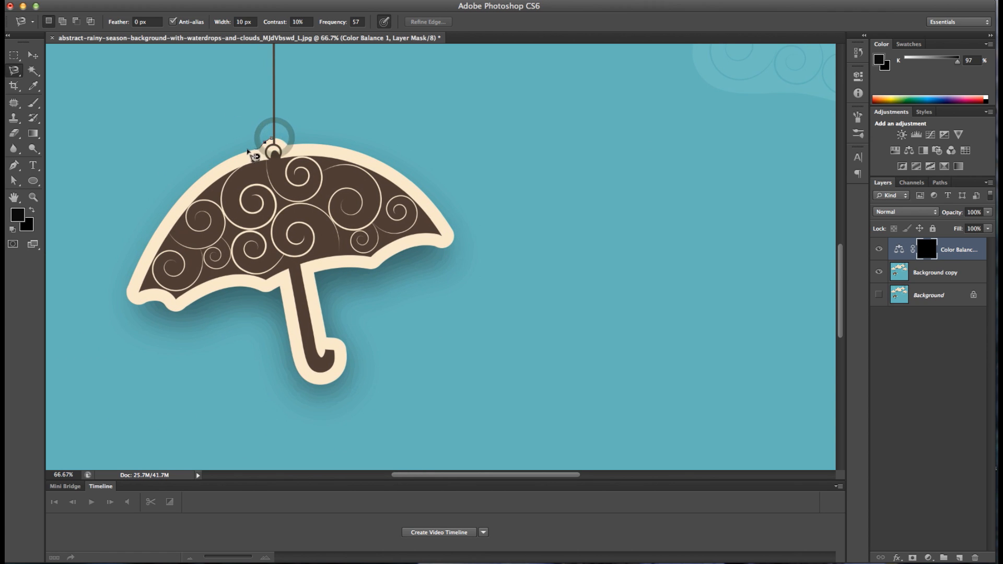
Trace the umbrella's edge from its top with the magnetic lasso, pinning points along the outline.
drag(271, 150, 186, 198)
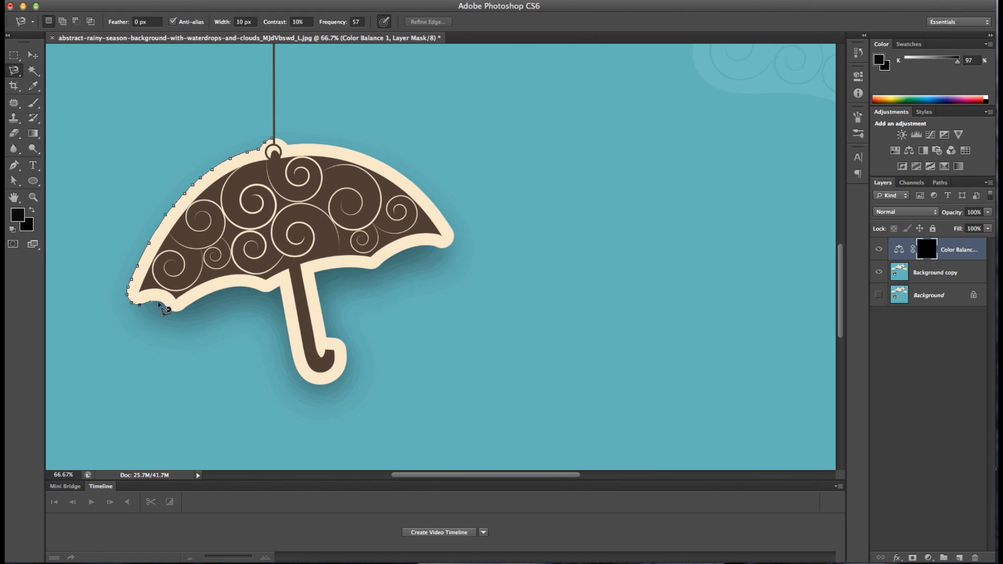
click(289, 333)
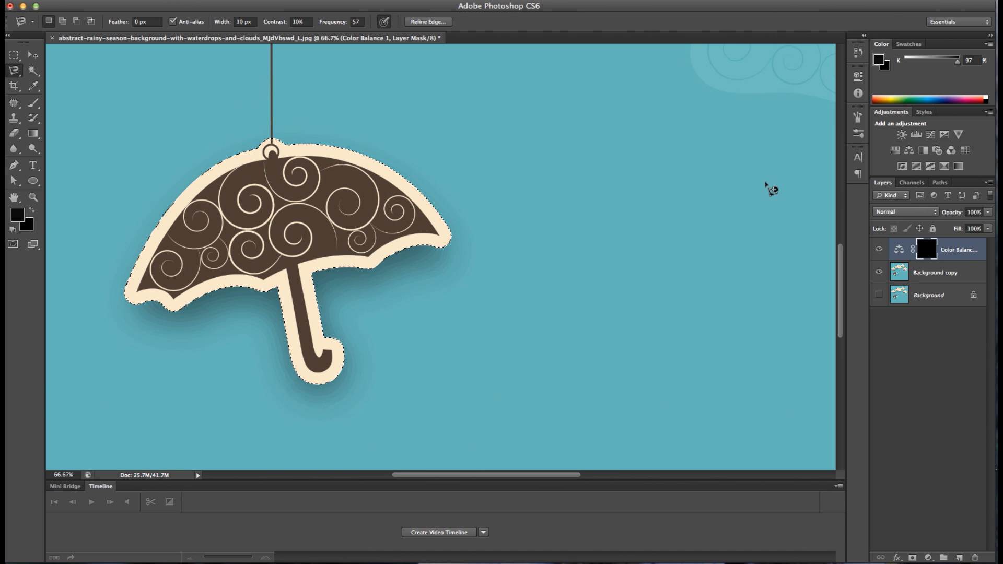
Add a Color Balance adjustment for the umbrella and shift Cyan–Red toward red.
click(910, 150)
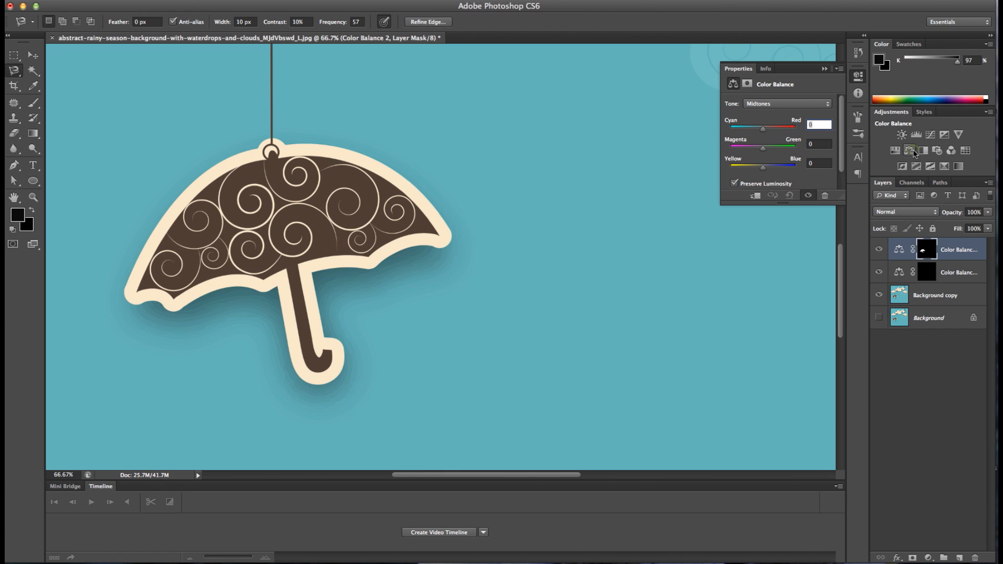
drag(764, 127, 787, 127)
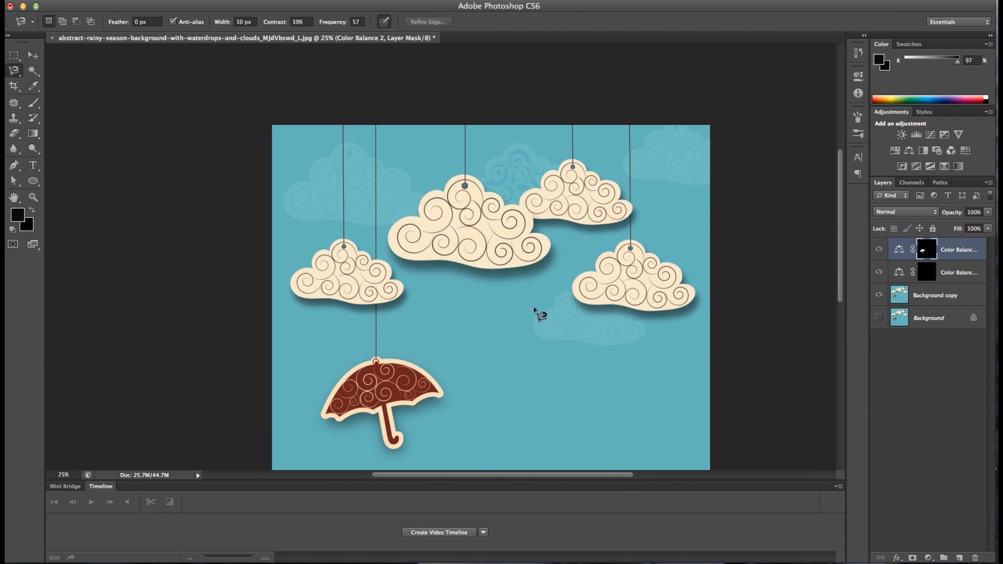
mouse_move(500, 334)
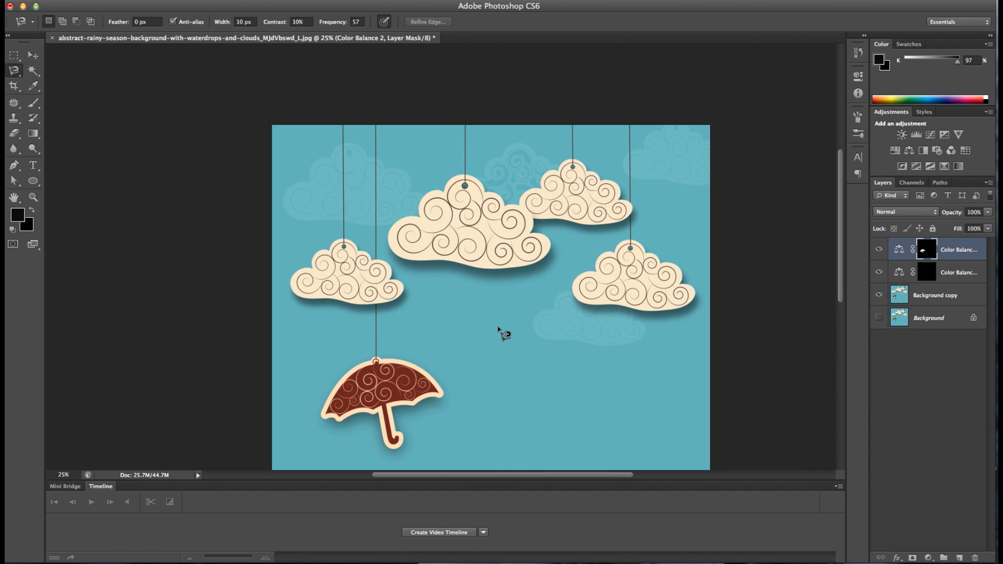
mouse_move(511, 334)
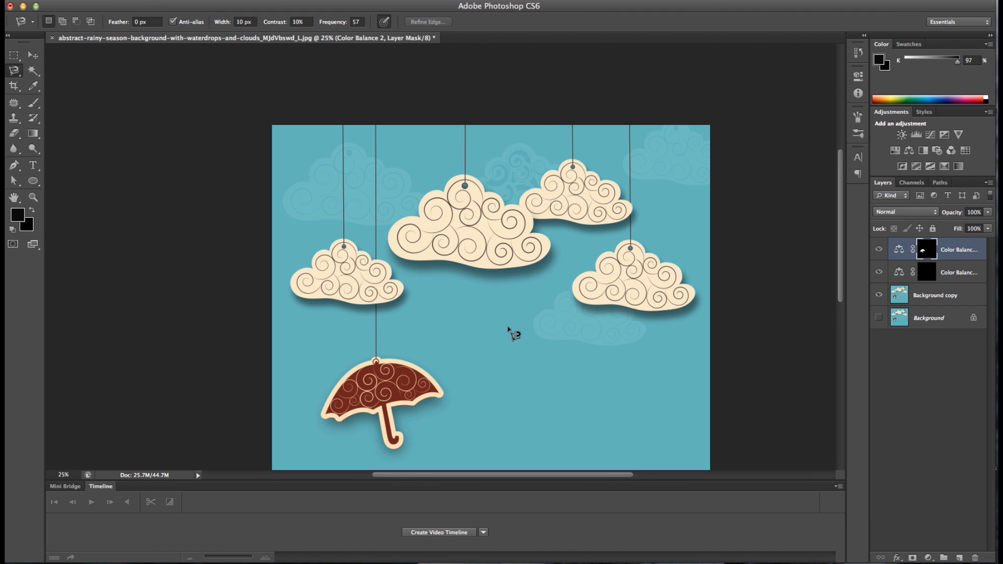